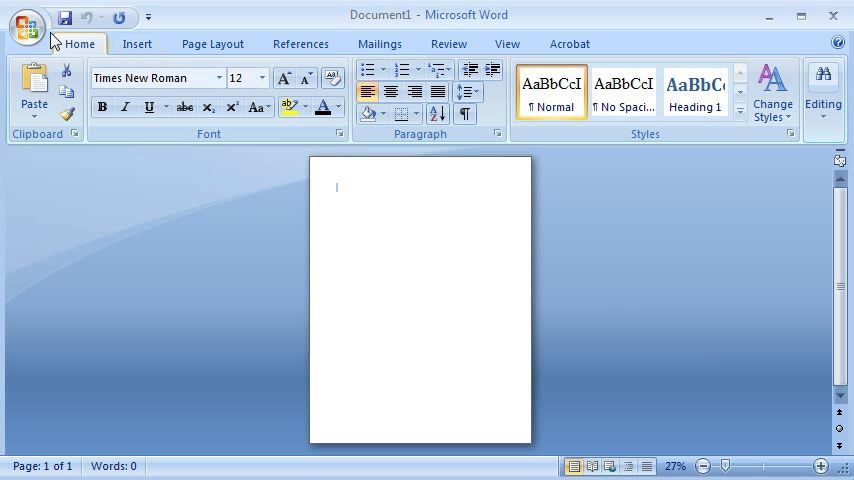
mouse_move(27, 25)
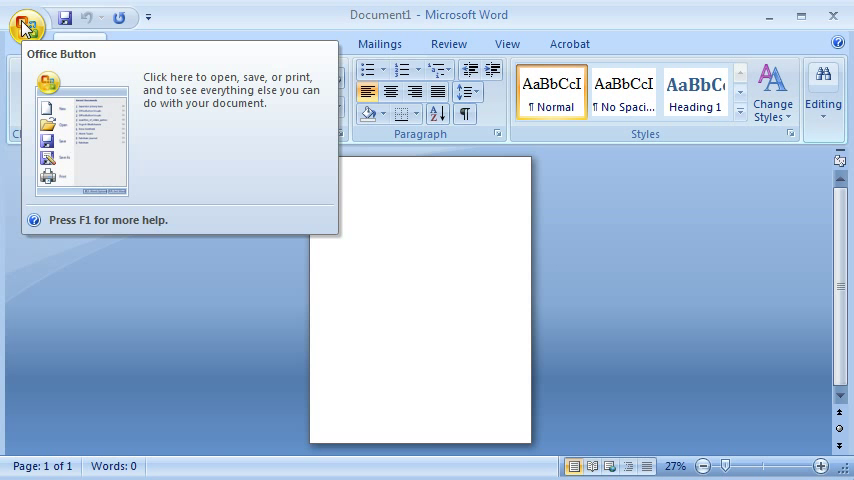
Step: Open the New dialog's My templates list with APA FORMAT Paper.dotx selected
left_click(27, 20)
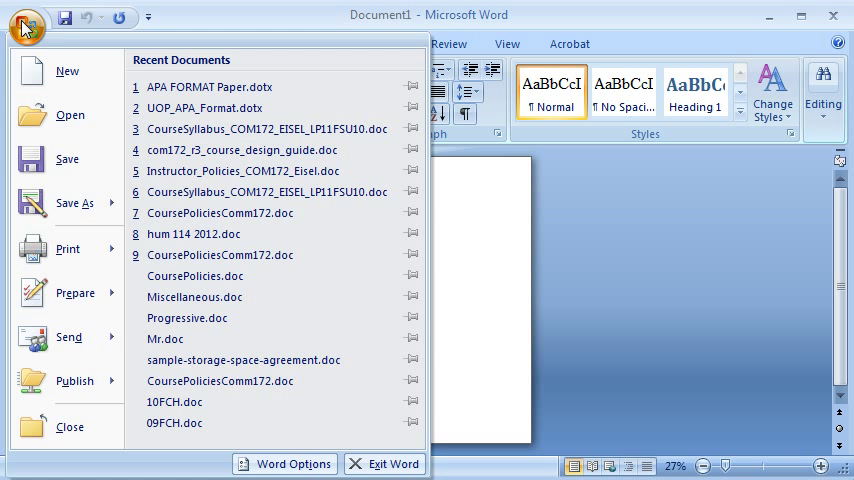
left_click(67, 70)
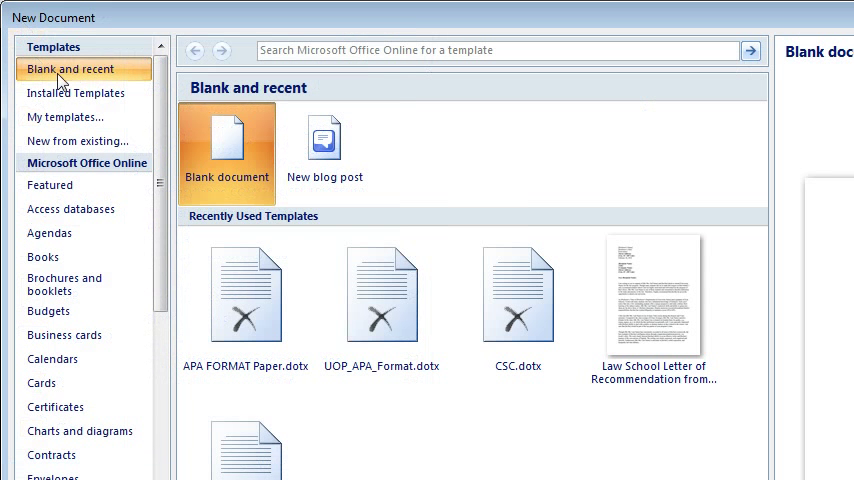
mouse_move(65, 117)
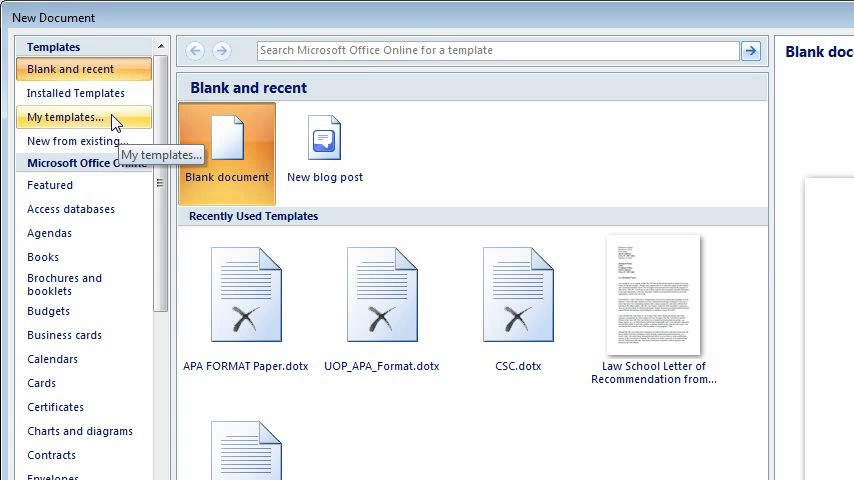
left_click(67, 117)
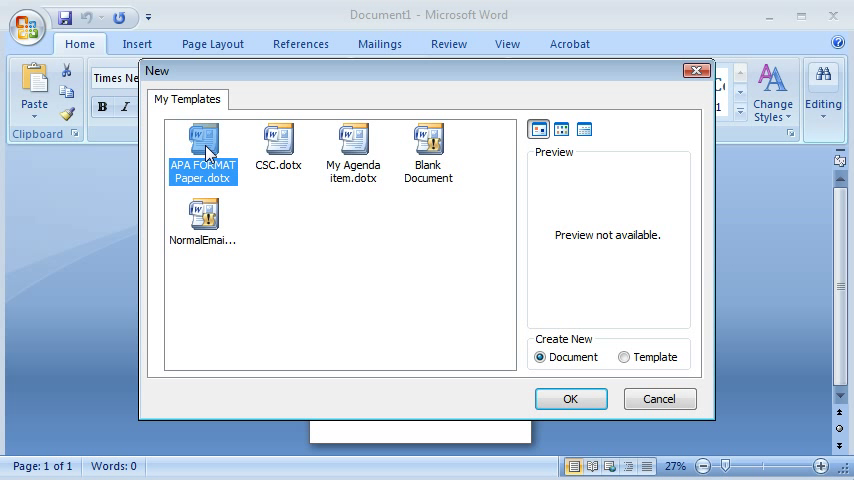
mouse_move(570, 399)
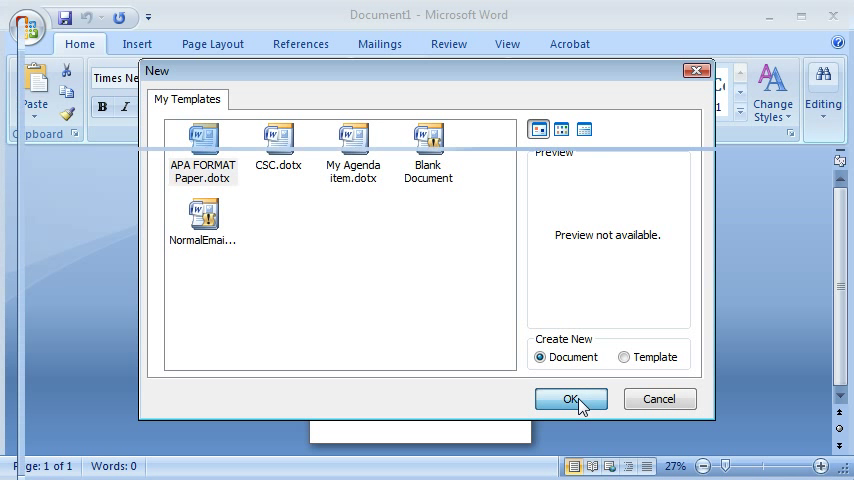
Step: Create a document from APA FORMAT Paper.dotx, check its header, then enter the title page date line
left_click(570, 399)
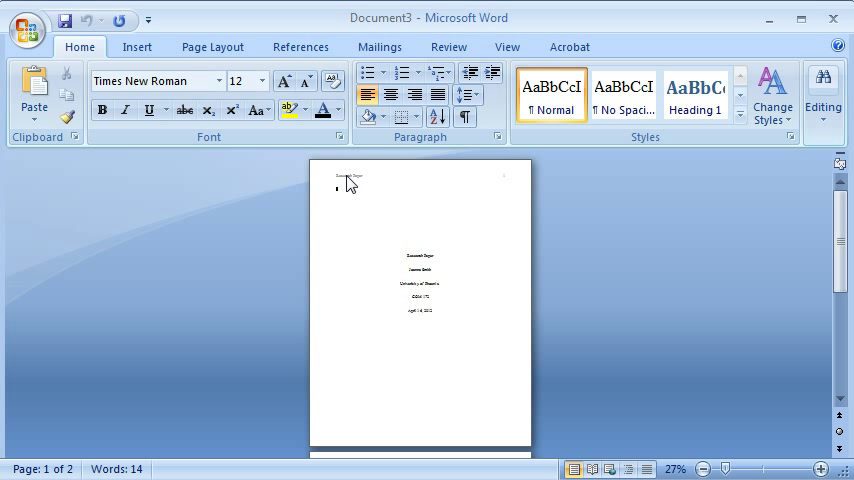
double_click(350, 175)
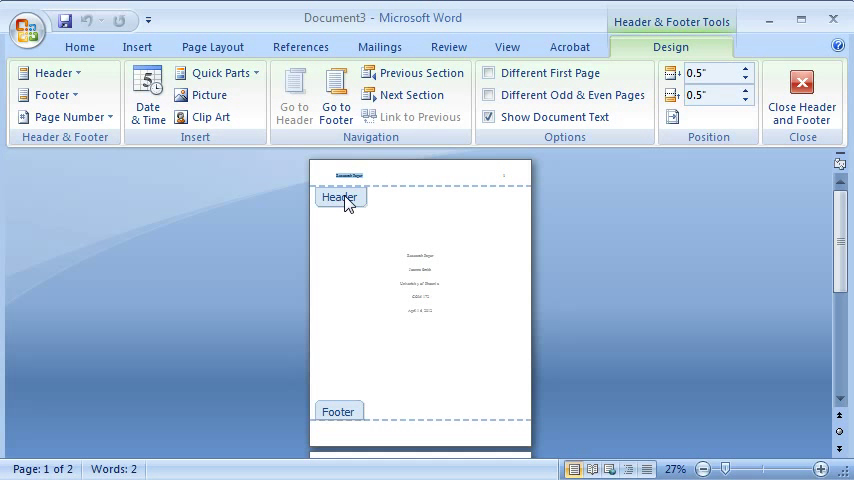
left_click(801, 95)
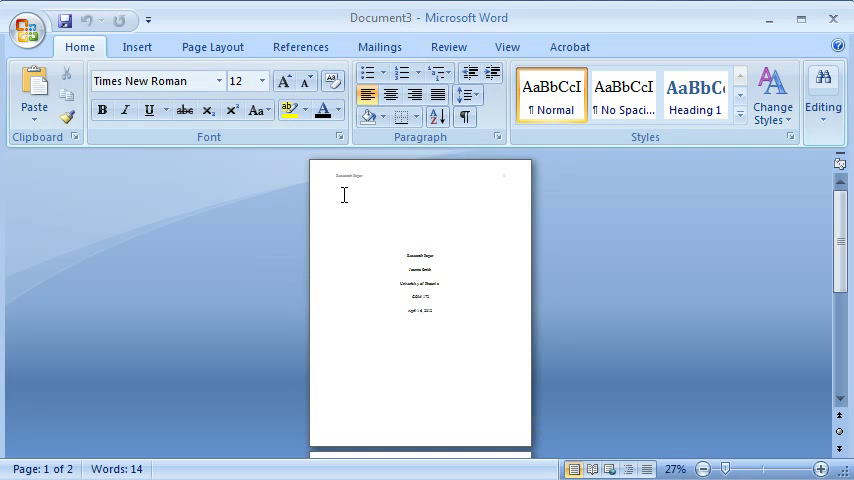
mouse_move(436, 255)
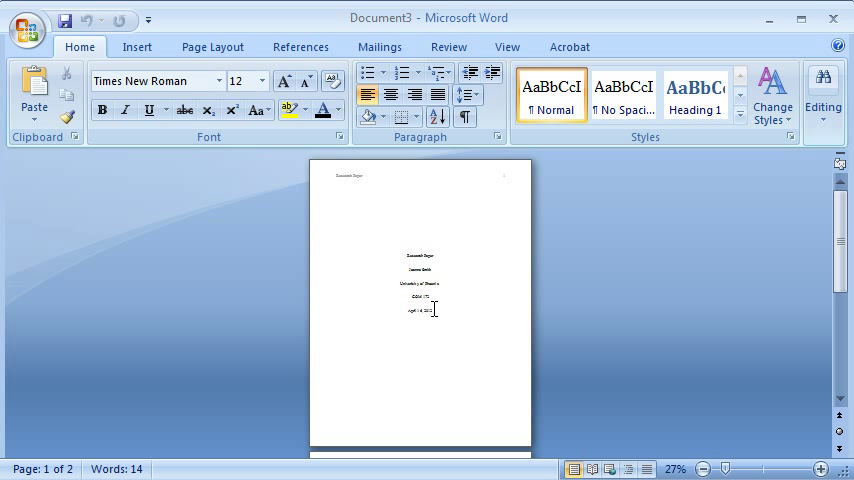
left_click(338, 189)
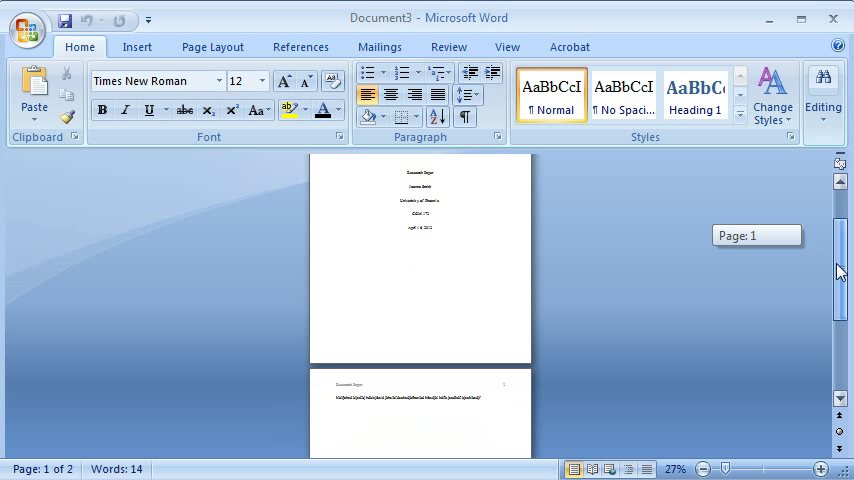
Step: Edit the page 2 header and left-align page 2's body paragraph
scroll("down", 3)
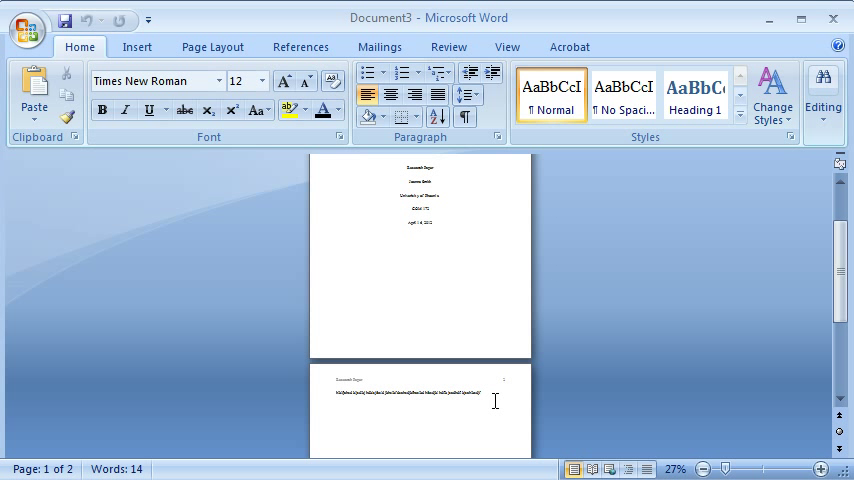
double_click(420, 380)
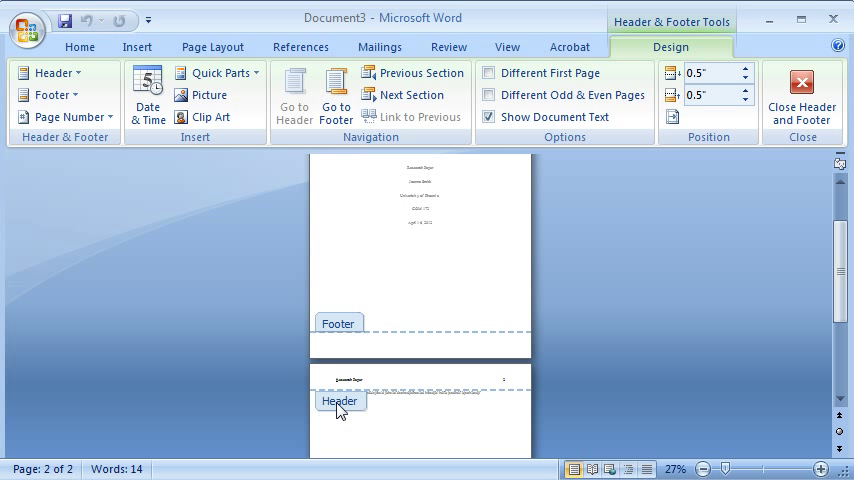
left_click(801, 95)
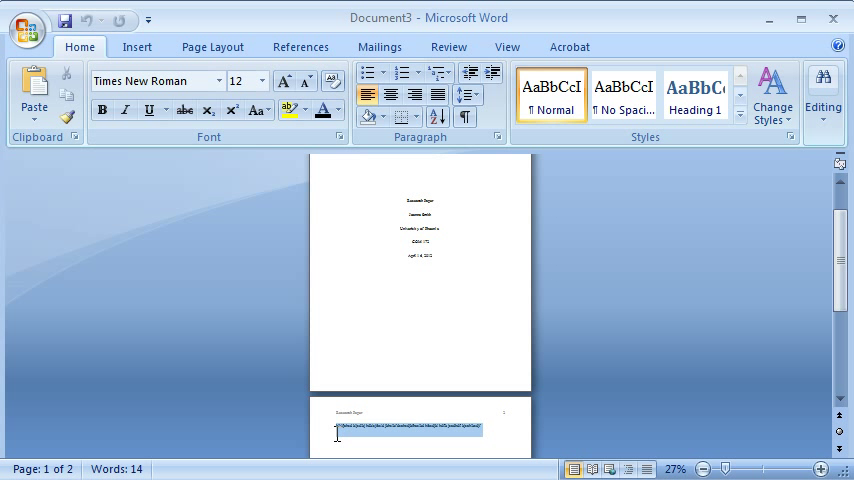
left_click(420, 432)
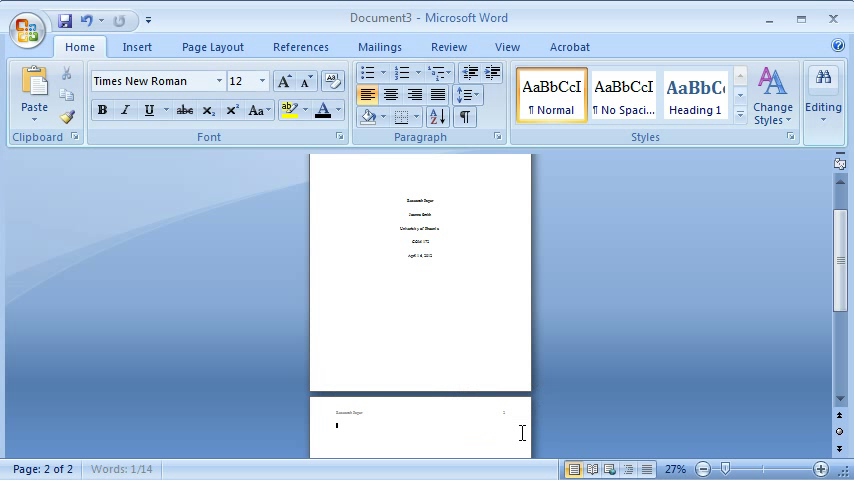
left_click(370, 92)
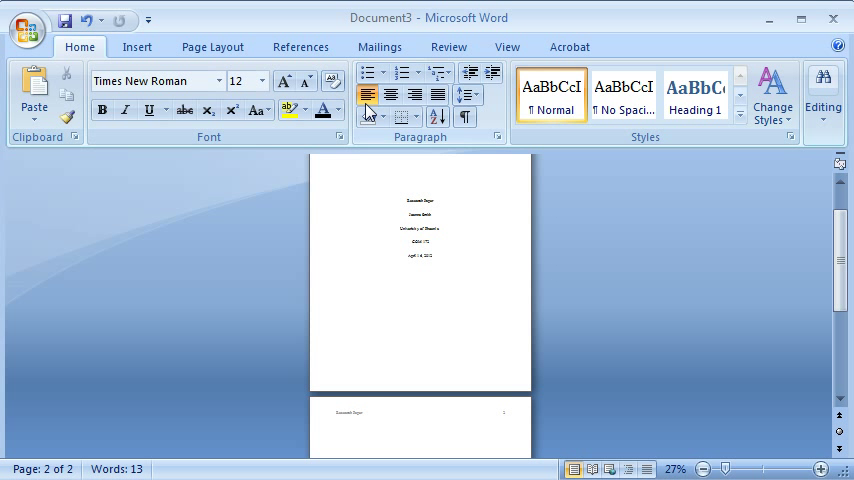
mouse_move(368, 95)
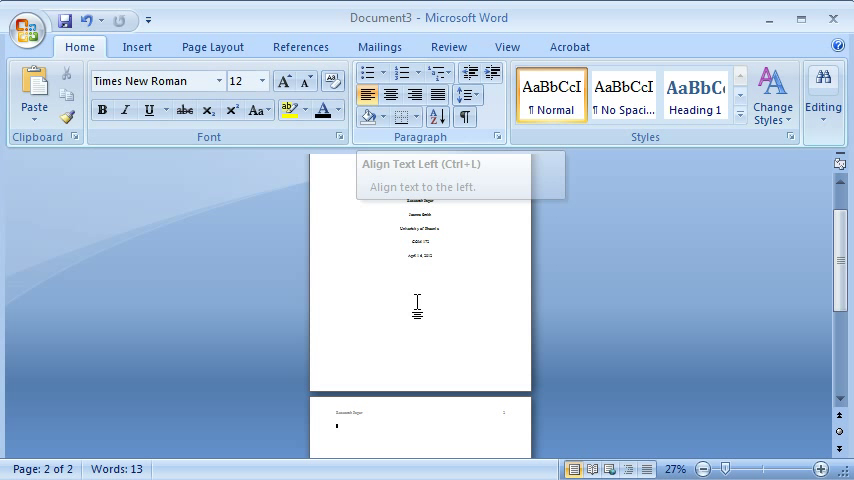
mouse_move(352, 428)
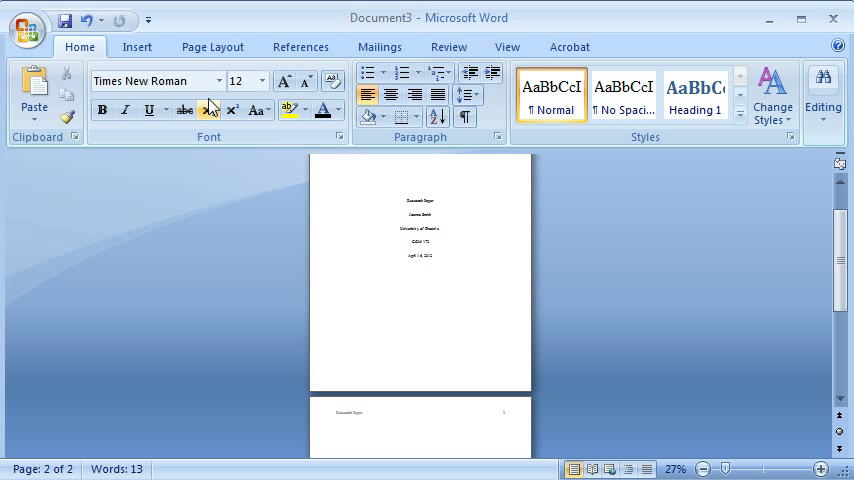
mouse_move(218, 86)
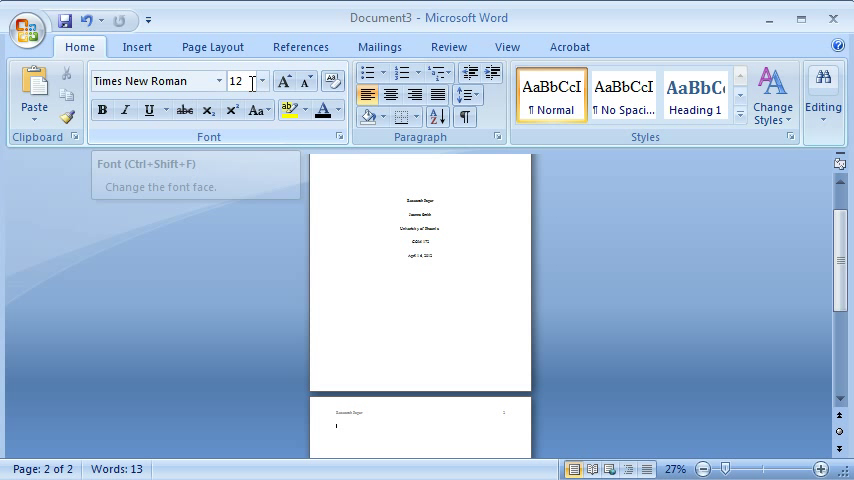
mouse_move(420, 428)
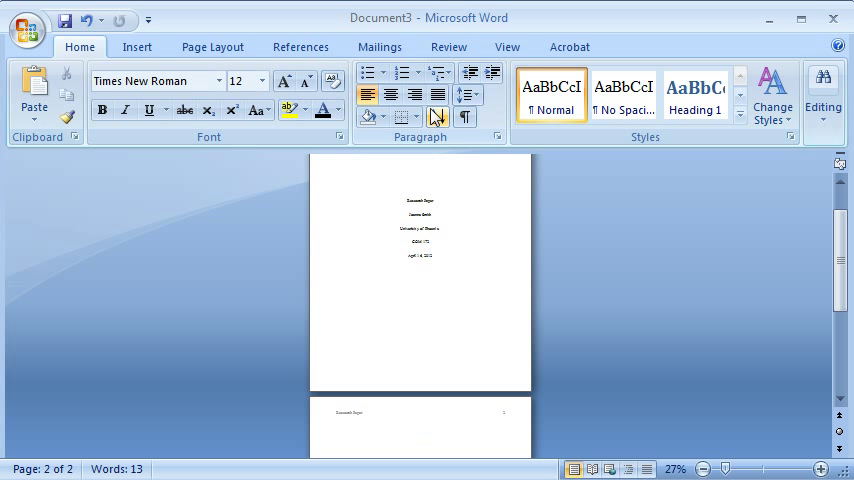
Step: Paste the body paragraphs onto page 2 and scroll to review the three-page, 493-word text
left_click(464, 95)
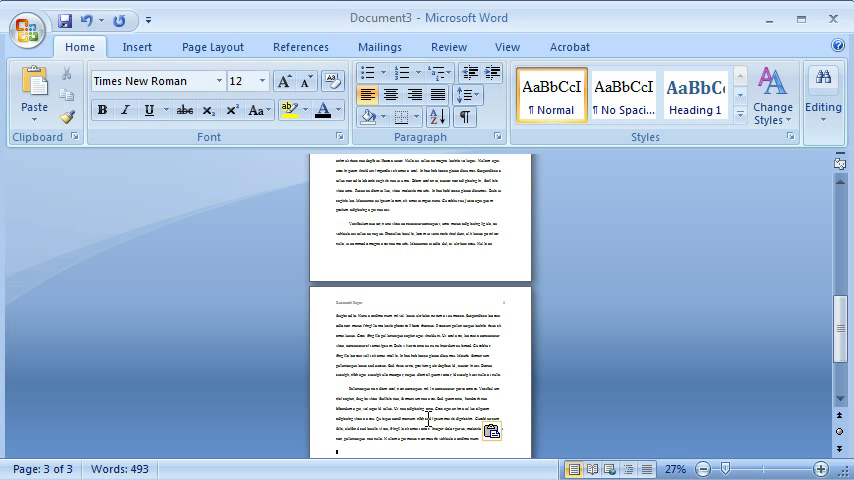
scroll("up", 3)
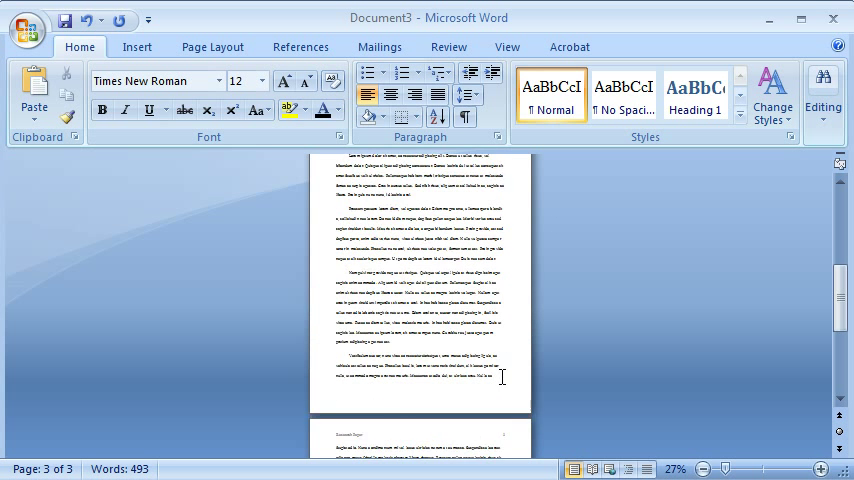
scroll("up", 3)
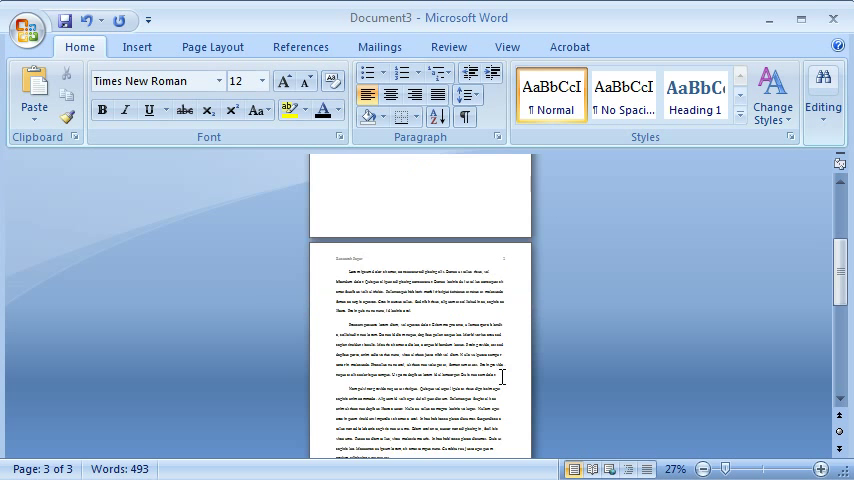
scroll("down", 3)
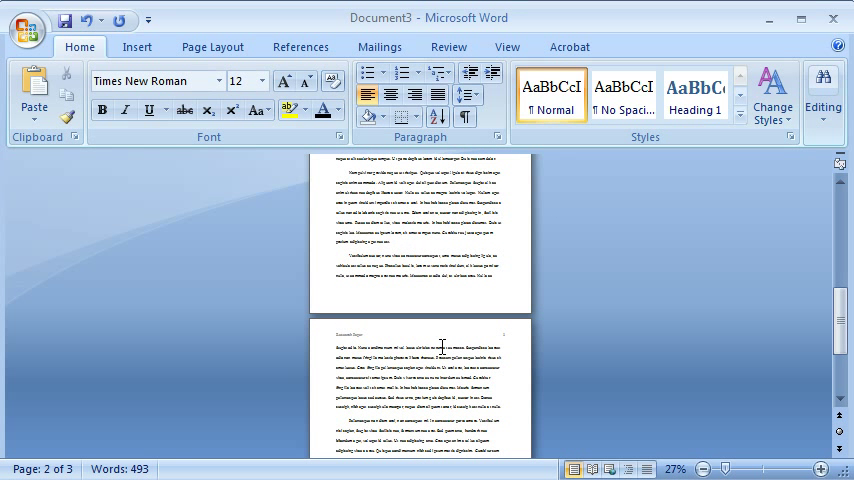
mouse_move(367, 340)
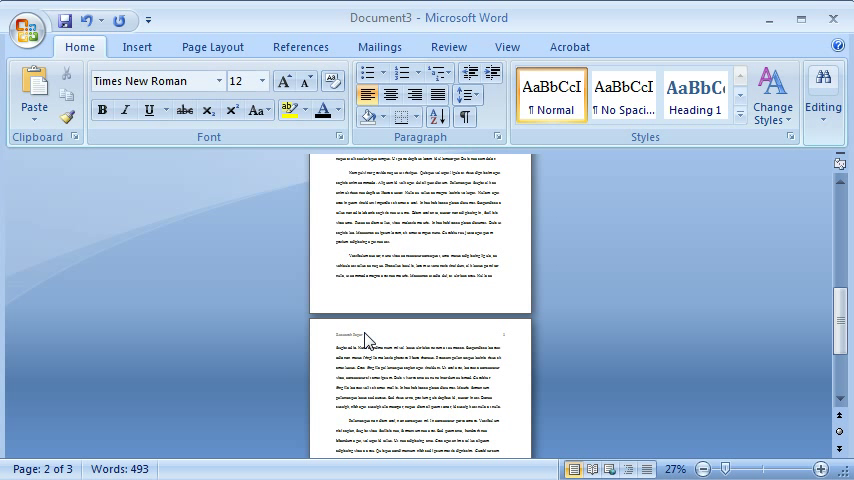
double_click(365, 332)
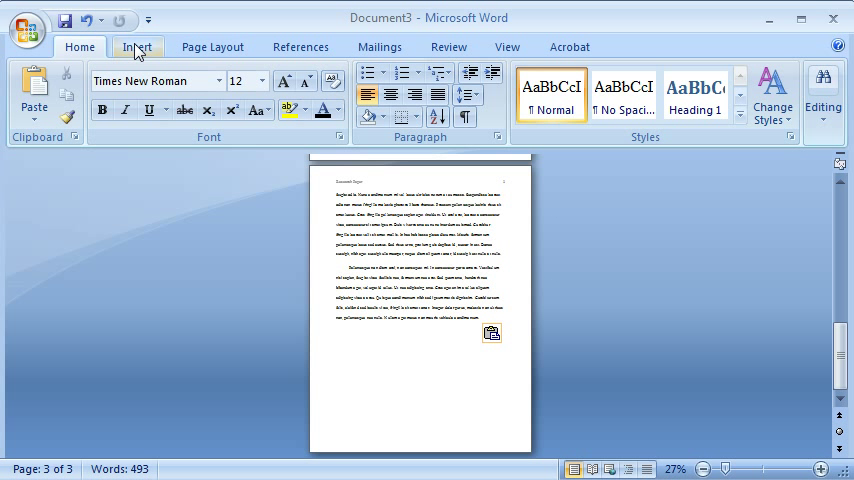
Step: Insert a page break after the body and place the cursor below the centered References heading
left_click(137, 46)
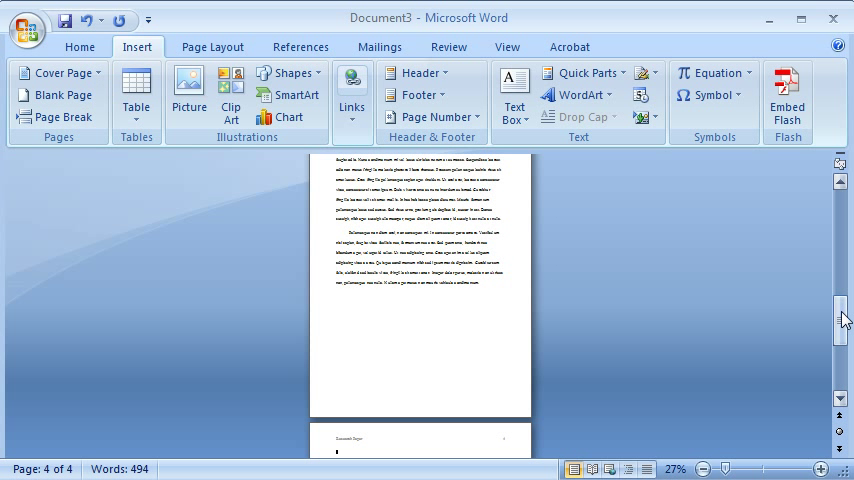
scroll("down", 3)
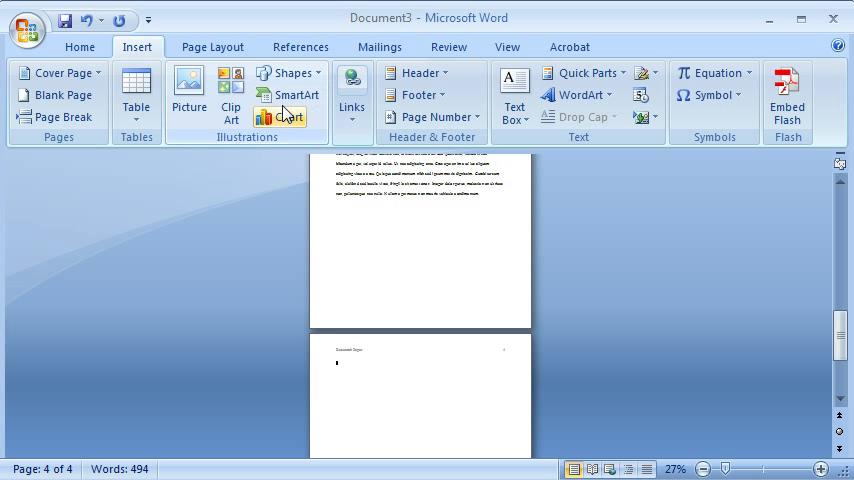
left_click(79, 46)
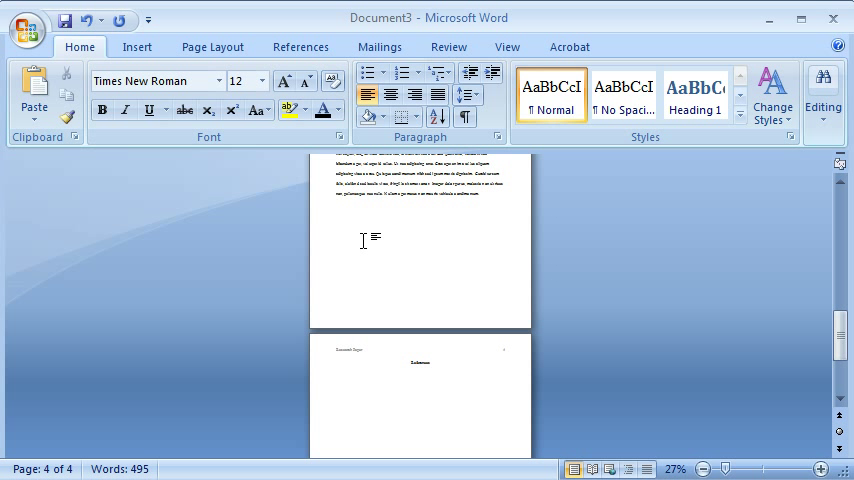
left_click(337, 375)
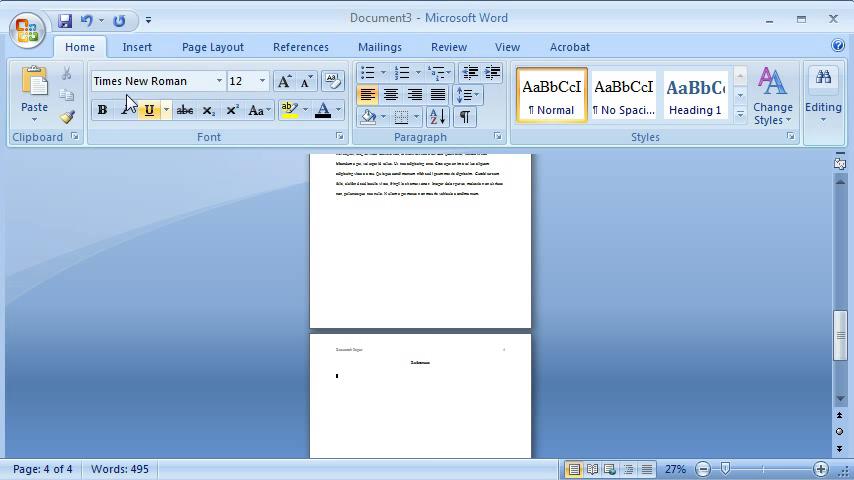
Step: Open Save As for a Word 97-2003 document named Research Paper.doc
left_click(27, 28)
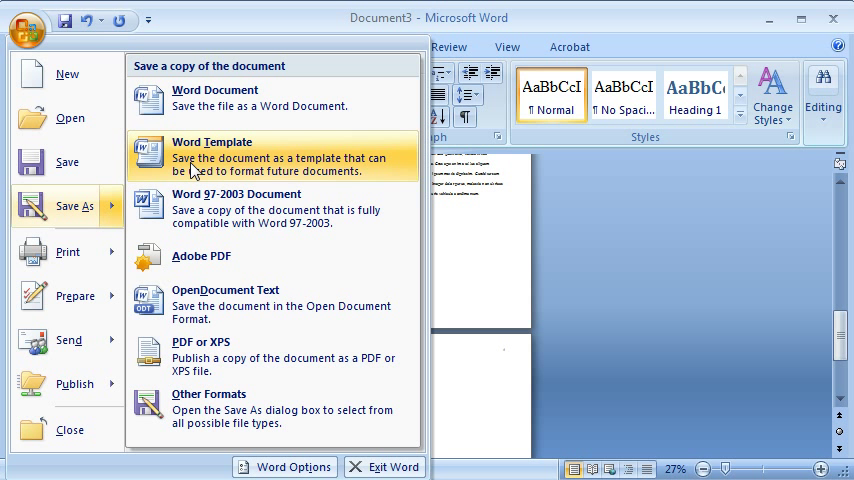
mouse_move(205, 210)
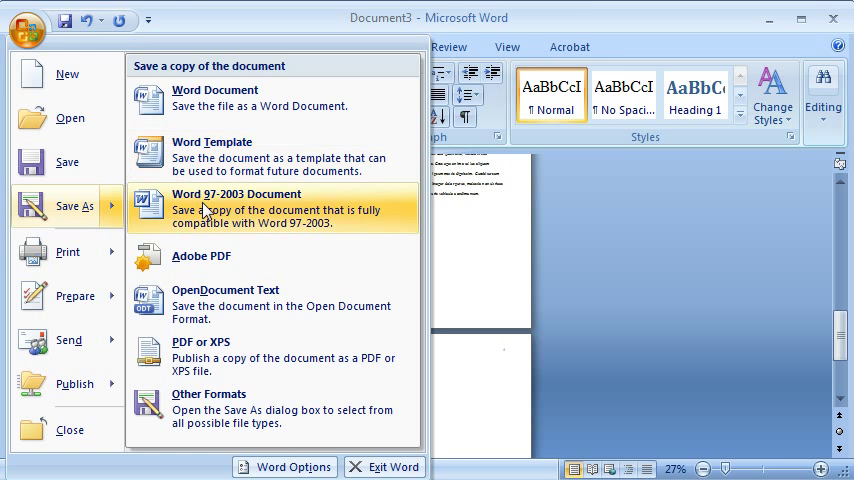
left_click(237, 194)
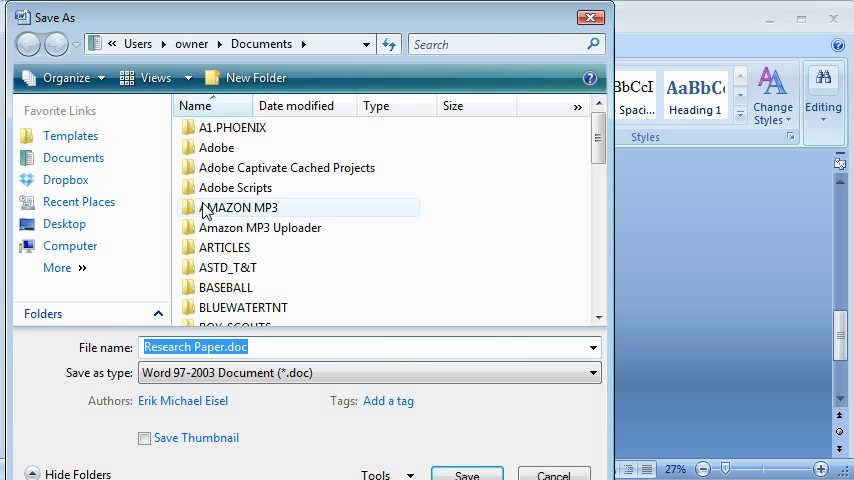